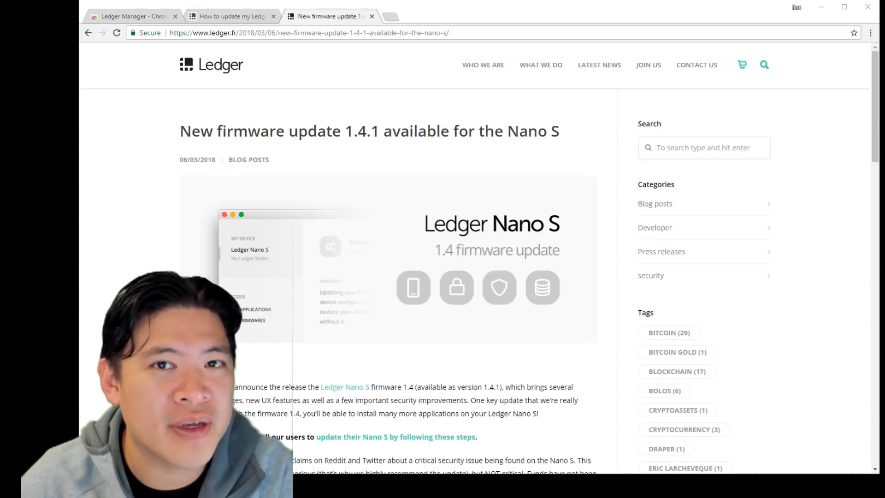
Scroll down Ledger's apps page to the Management Apps section listing Ledger Manager
{"action": "scroll", "scroll_direction": "down", "scroll_amount": 3}
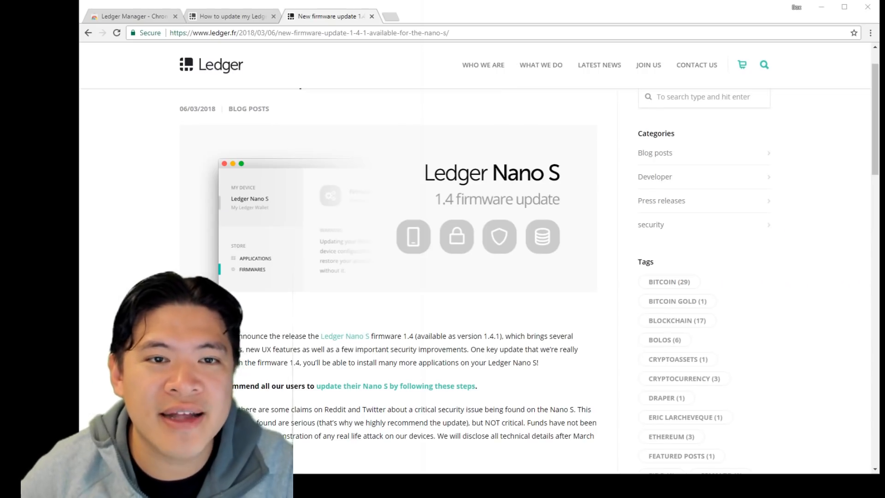
{"action": "scroll", "scroll_direction": "down", "scroll_amount": 3}
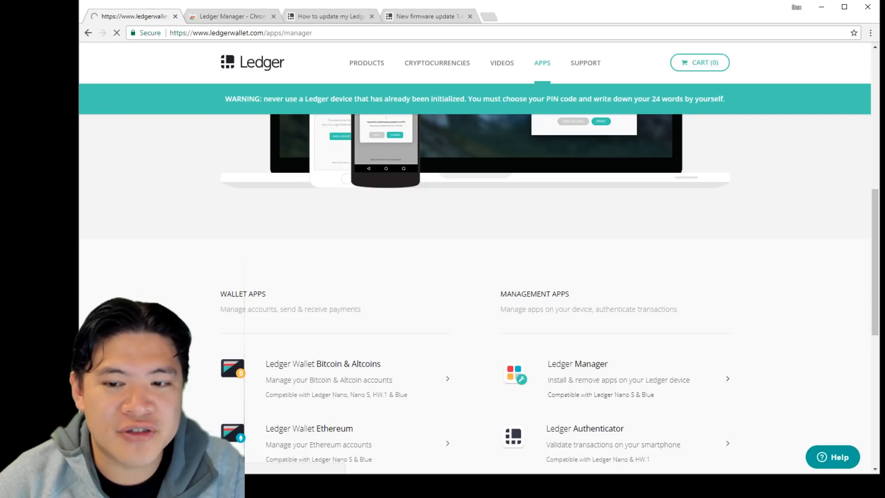
Add Ledger Manager to Chrome via its Chrome Web Store listing and confirm the permission prompt
{"action": "left_click", "coordinate": [577, 363]}
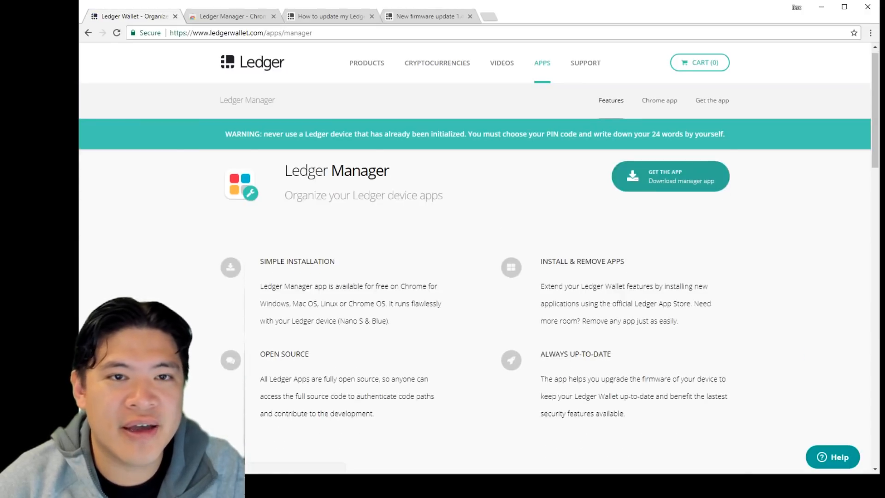
{"action": "left_click", "coordinate": [712, 100]}
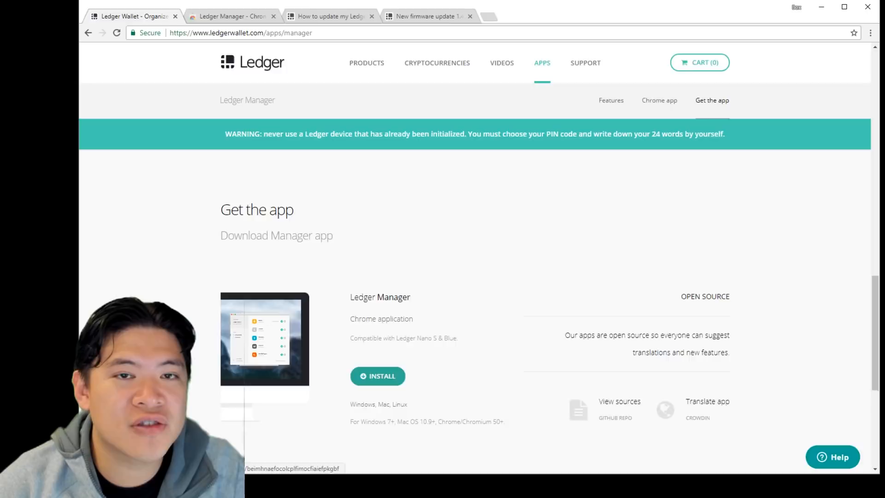
{"action": "left_click", "coordinate": [378, 376]}
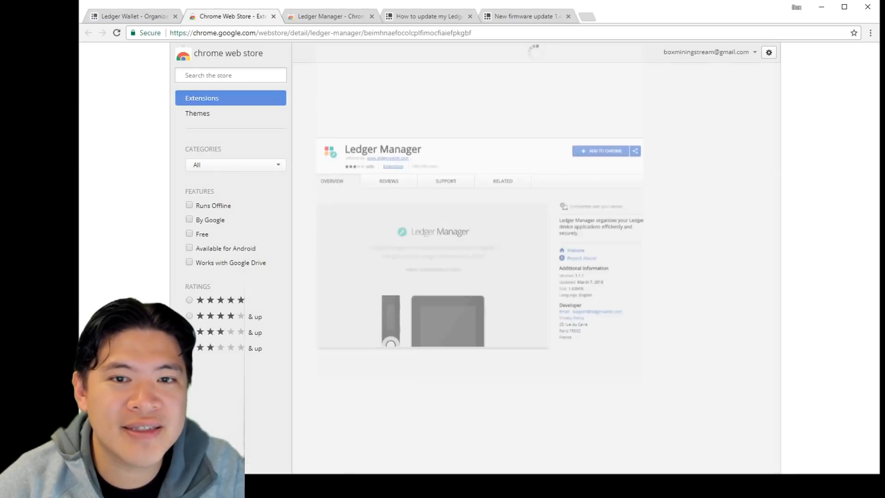
{"action": "left_click", "coordinate": [600, 150]}
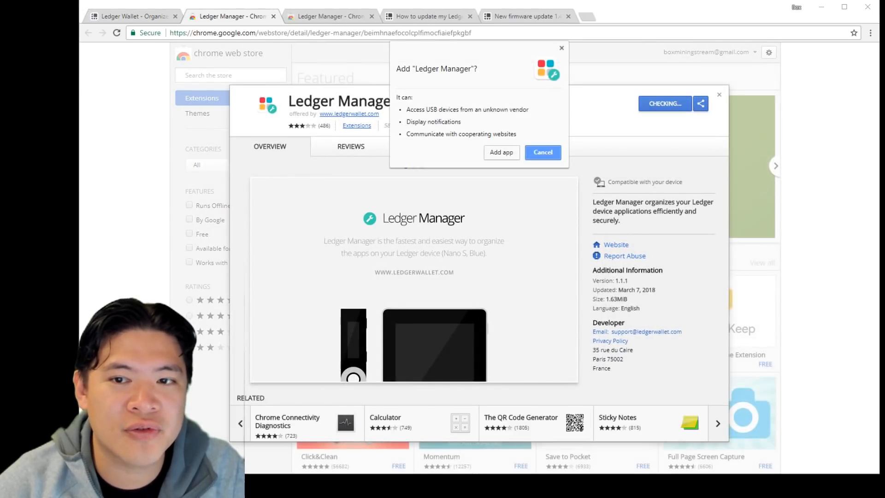
{"action": "left_click", "coordinate": [500, 153]}
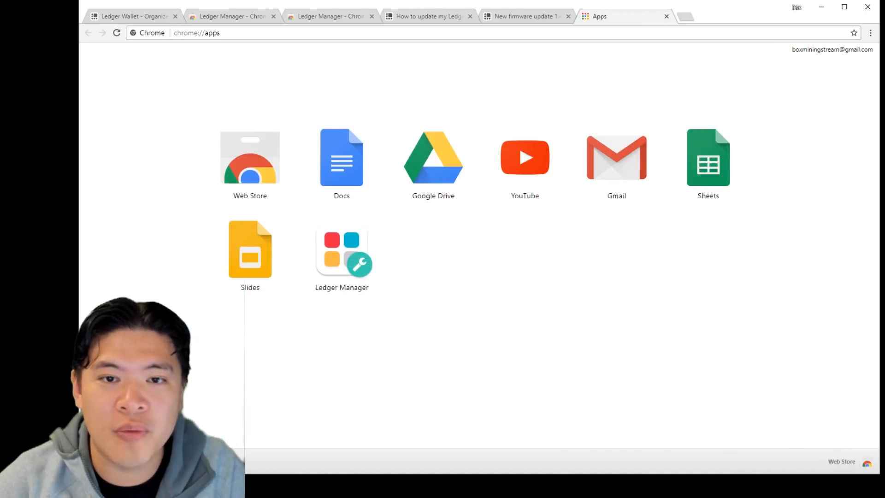
{"action": "mouse_move", "coordinate": [342, 249]}
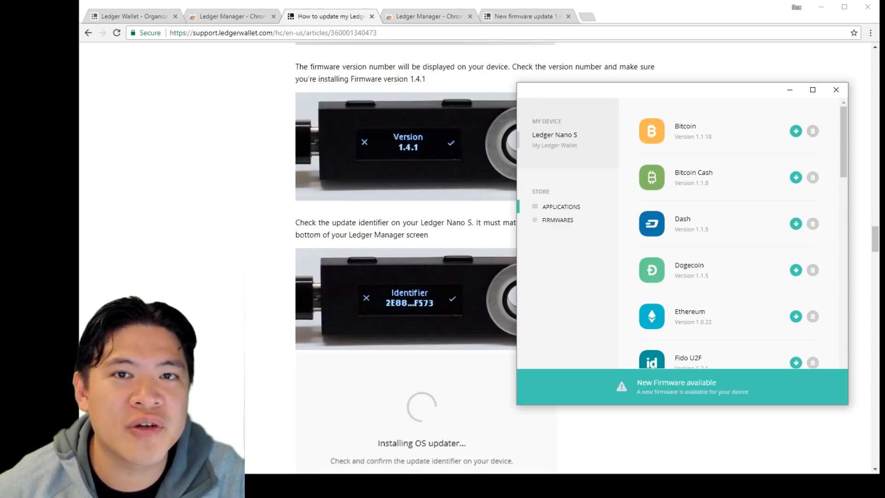
Remove an installed application from the Nano S using its trash icon
{"action": "left_click", "coordinate": [812, 130]}
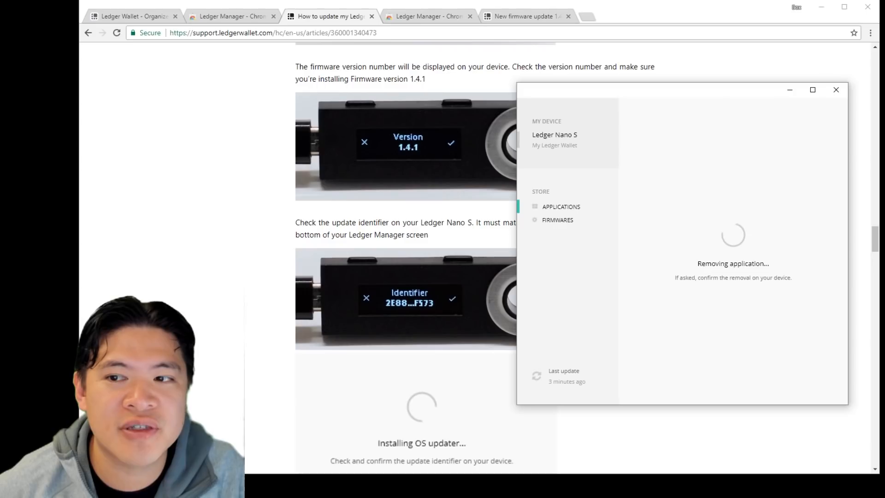